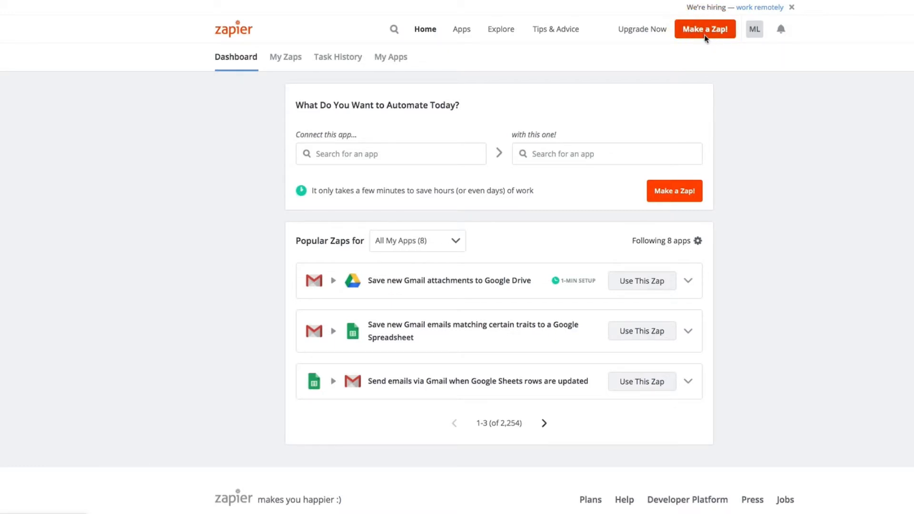
Start a new Zap with Schedule by Zapier from Built-in Apps as the trigger.
click(705, 29)
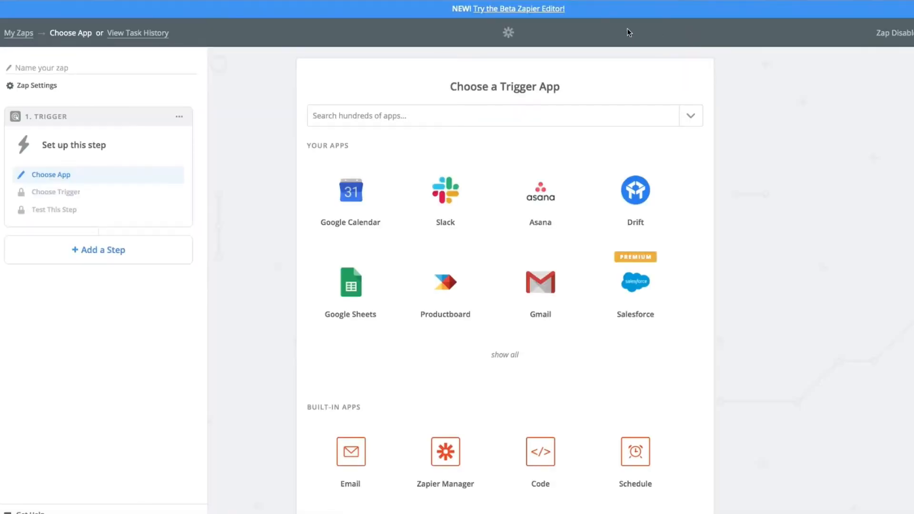
scroll(down, 3)
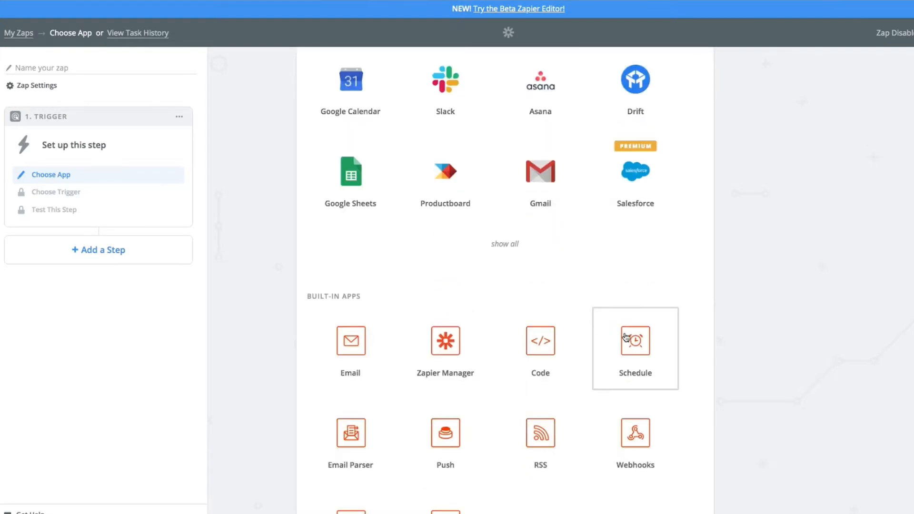
mouse_move(640, 357)
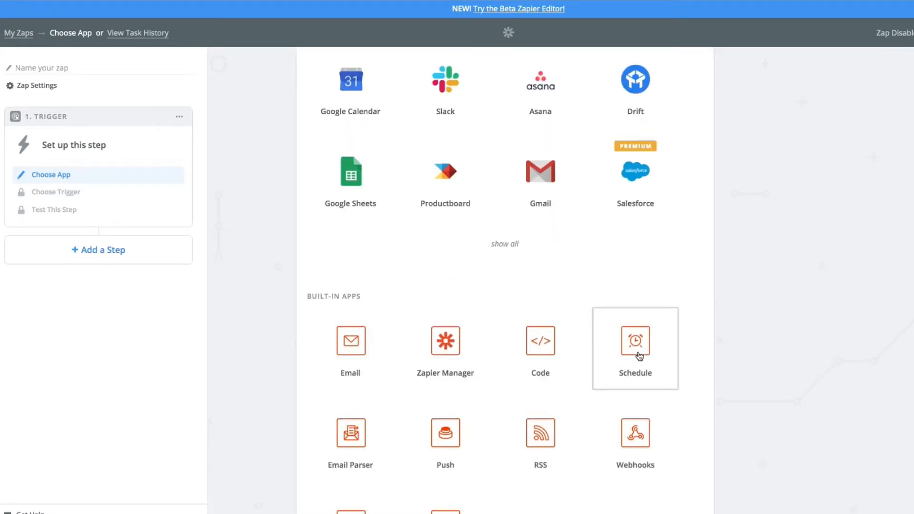
click(635, 348)
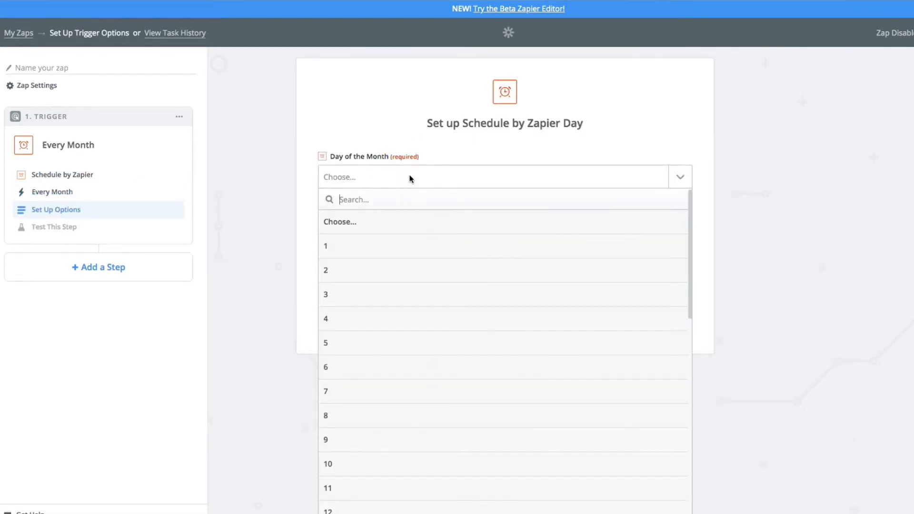
Schedule the monthly trigger for day 1 at 9am, test it, and add an action step.
click(326, 246)
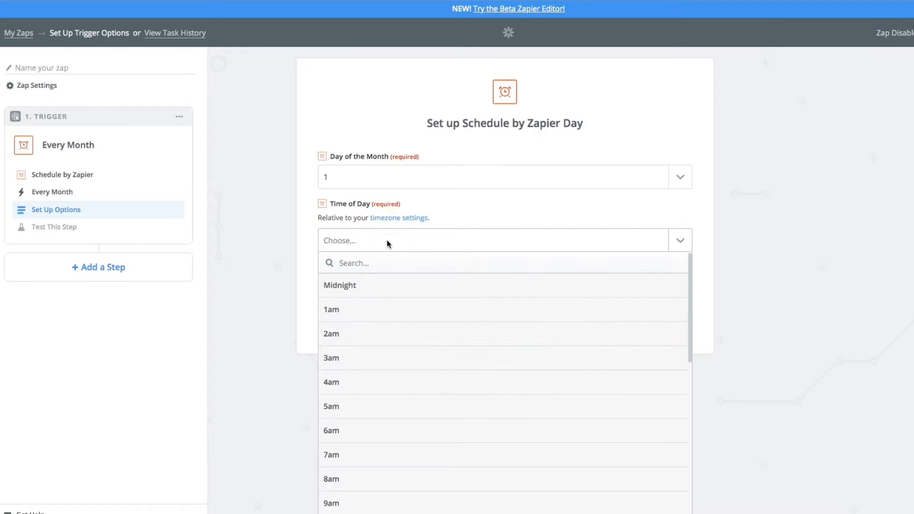
click(330, 503)
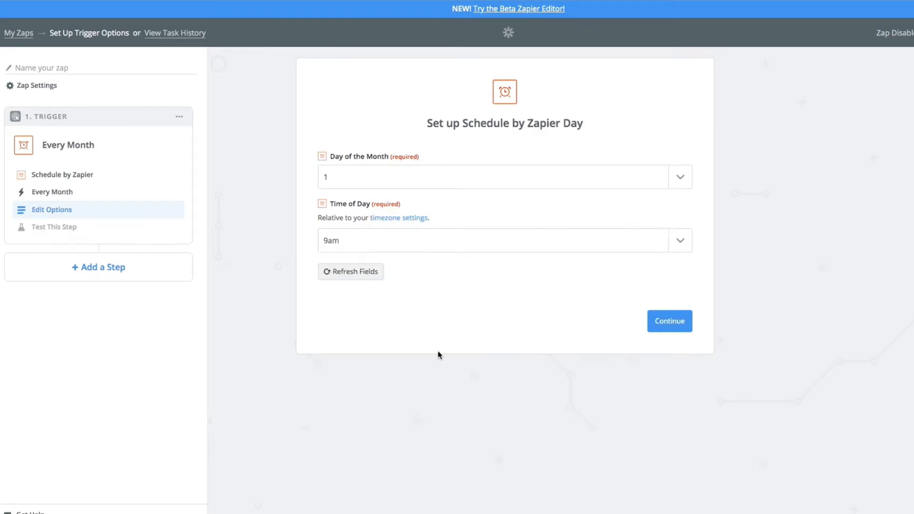
click(669, 320)
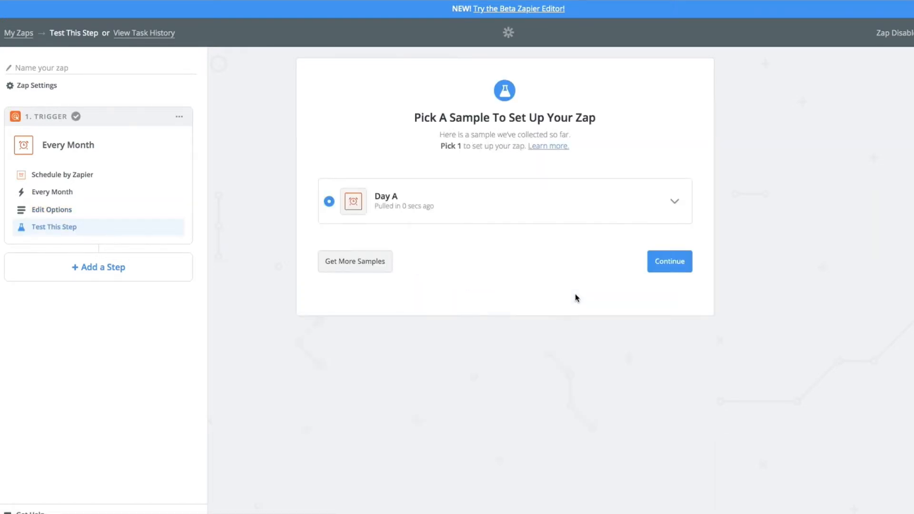
click(670, 262)
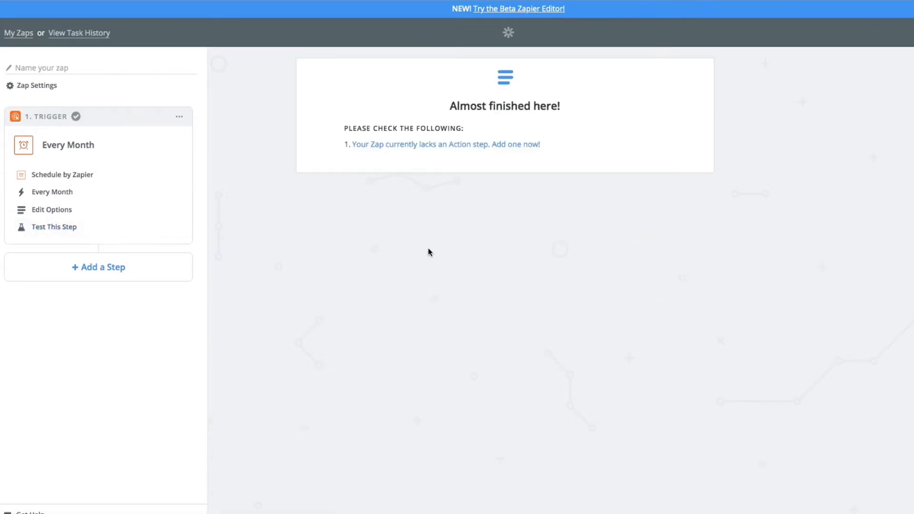
click(98, 267)
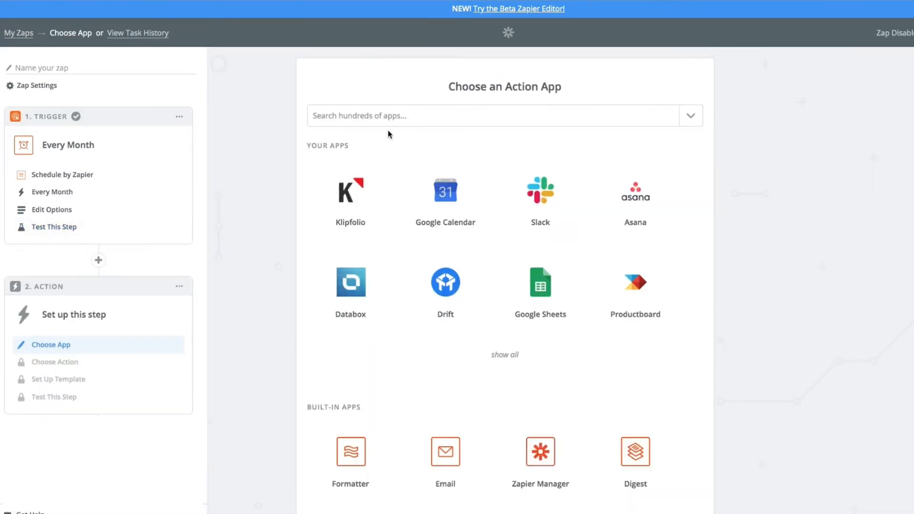
Make the action step Veem's Send Payment action.
text(Veem)
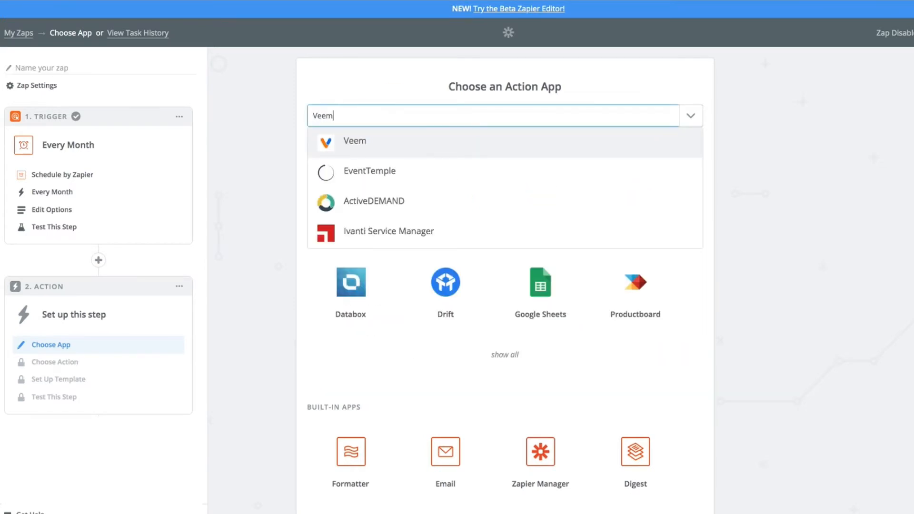
click(354, 140)
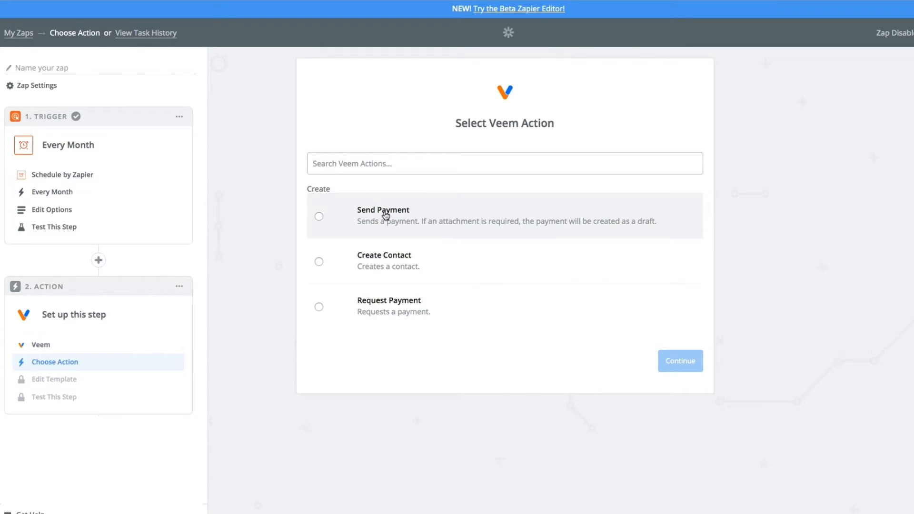
click(680, 360)
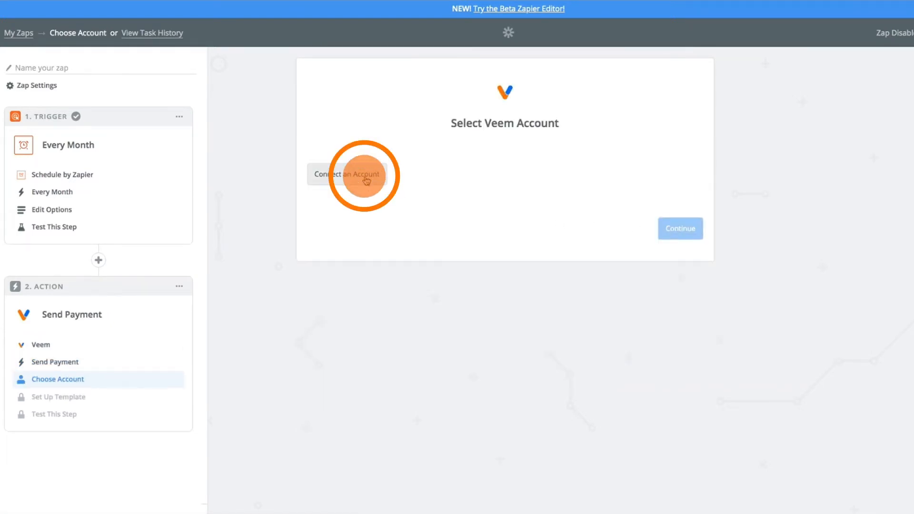
Connect and authorize a Production Veem account for the Send Payment step.
click(346, 173)
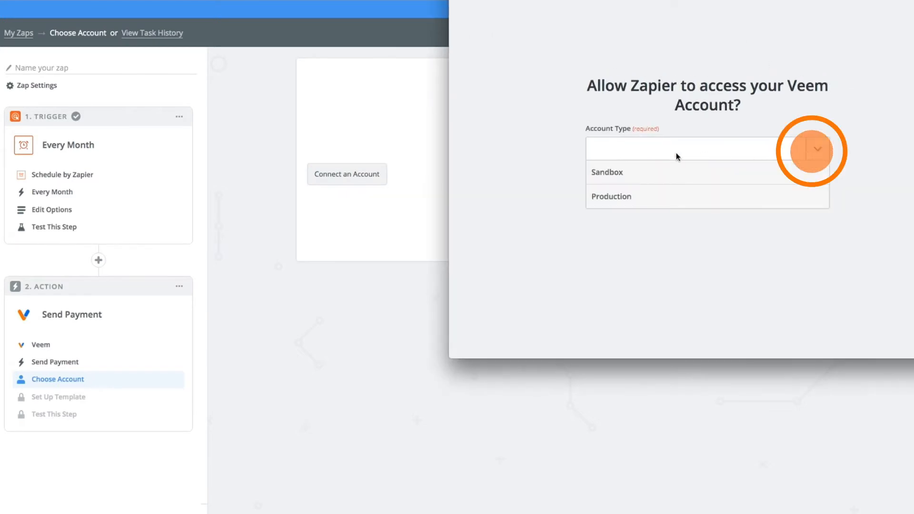
click(611, 197)
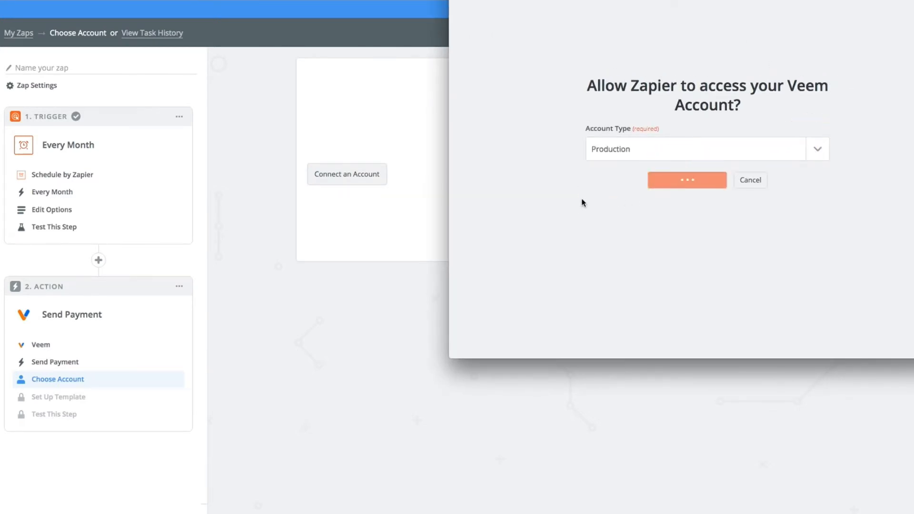
click(687, 180)
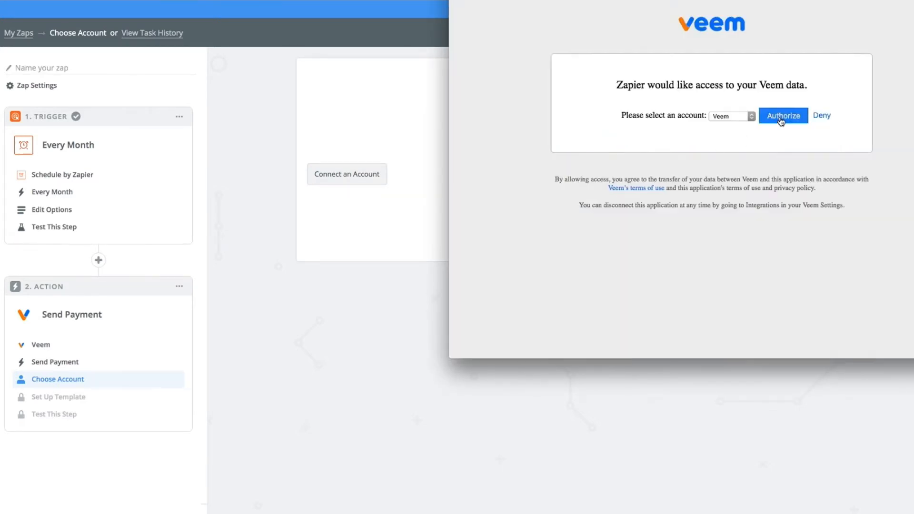
click(783, 115)
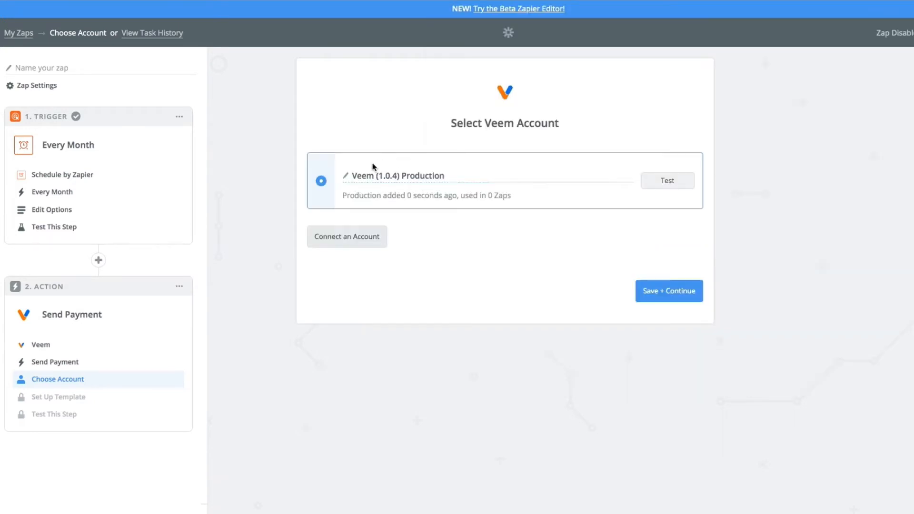
click(668, 291)
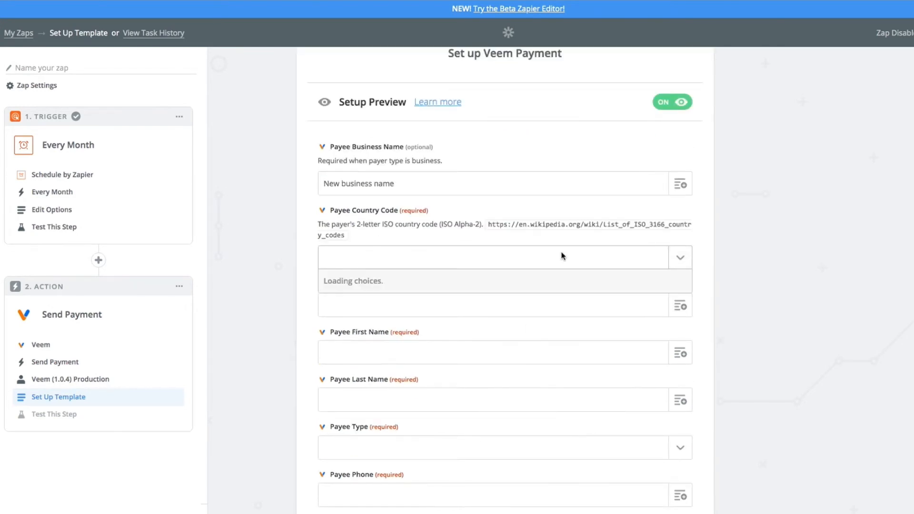
click(502, 257)
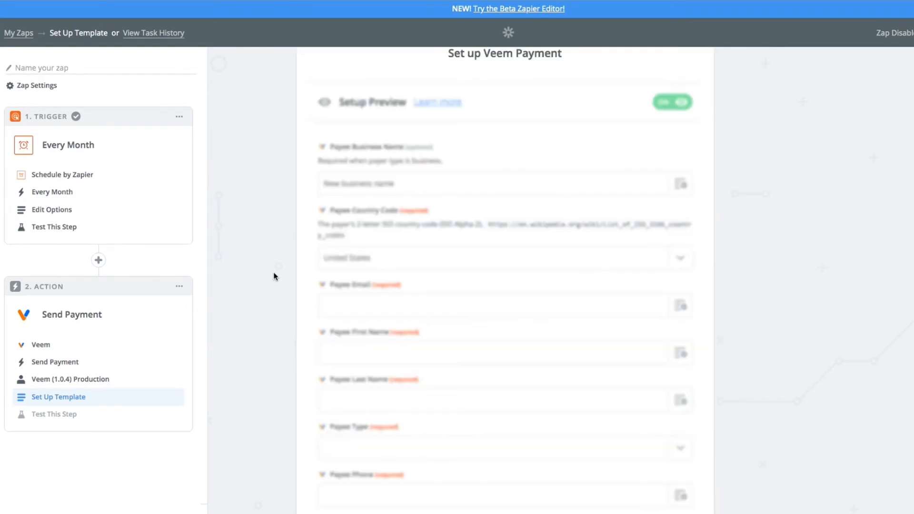
text(marc-andre)
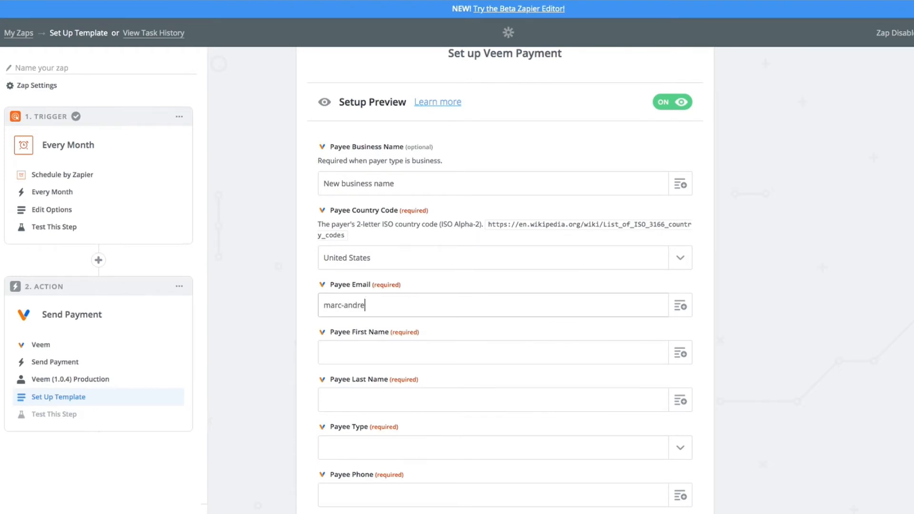
text(+zapierde)
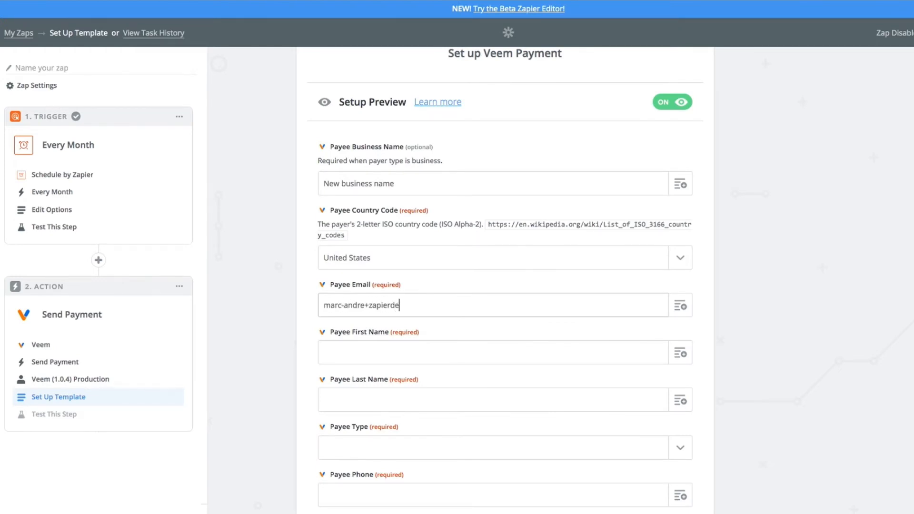
text(Marc)
click(506, 400)
text(Zapier demo)
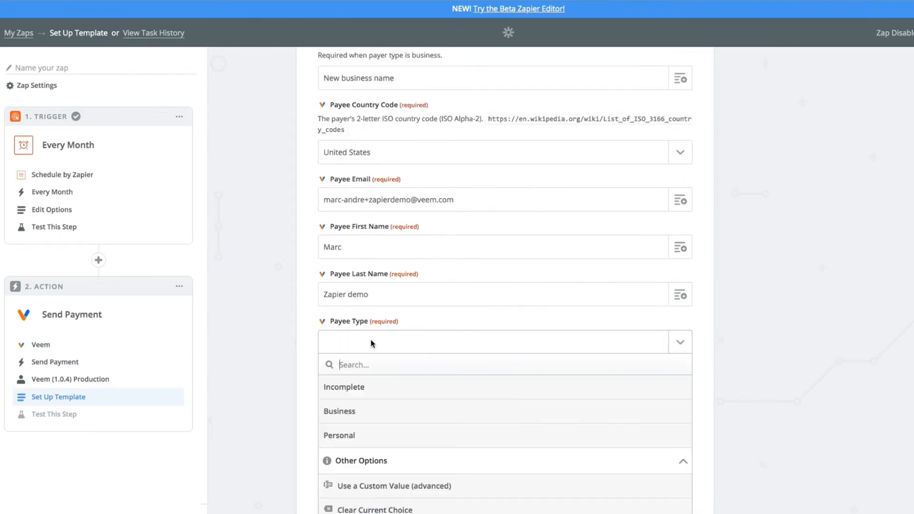
click(338, 435)
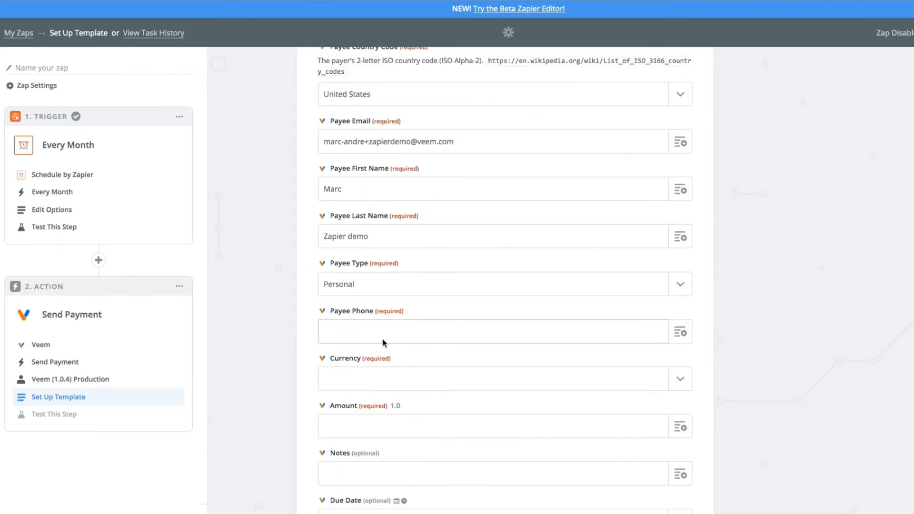
text(65026)
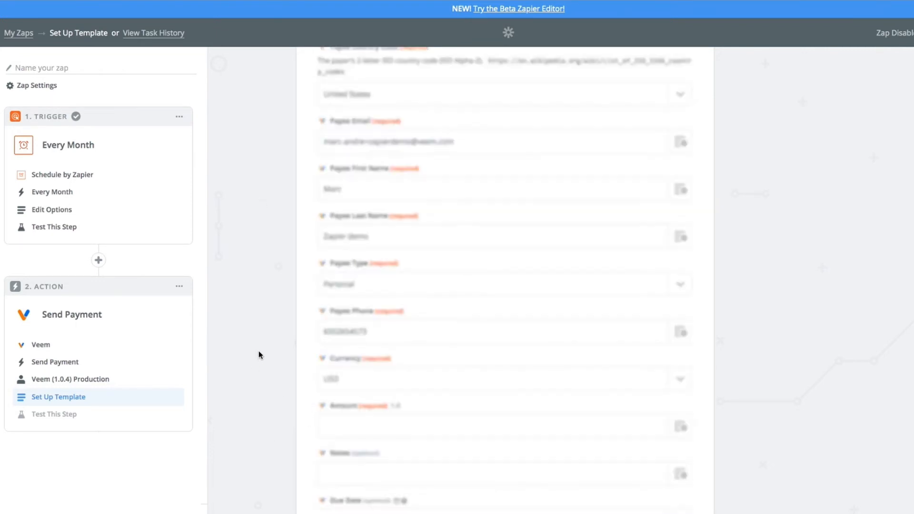
scroll(down, 3)
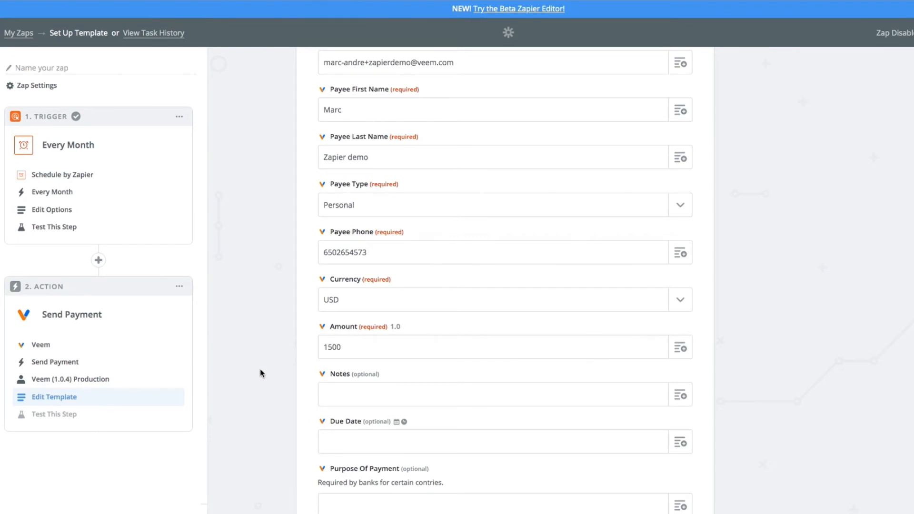
click(54, 414)
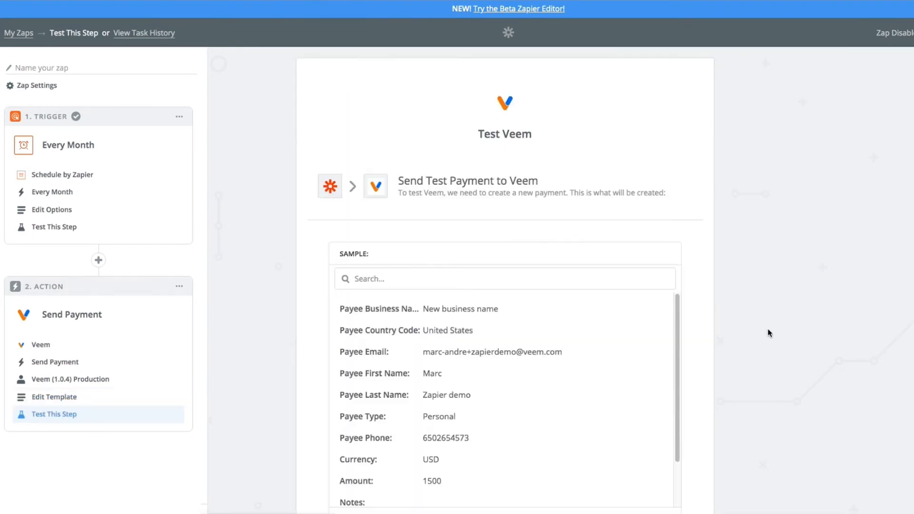
mouse_move(632, 306)
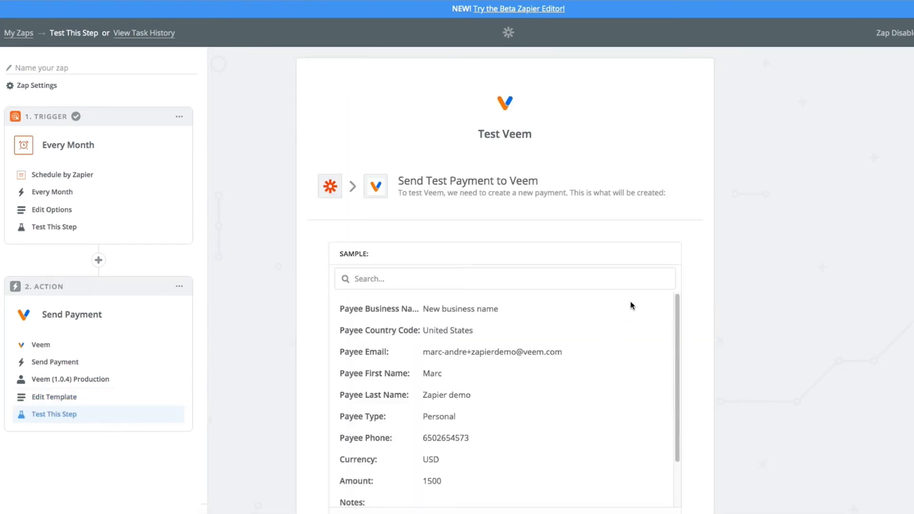
Send the sample 1500 USD payment as a test to Veem.
scroll(down, 3)
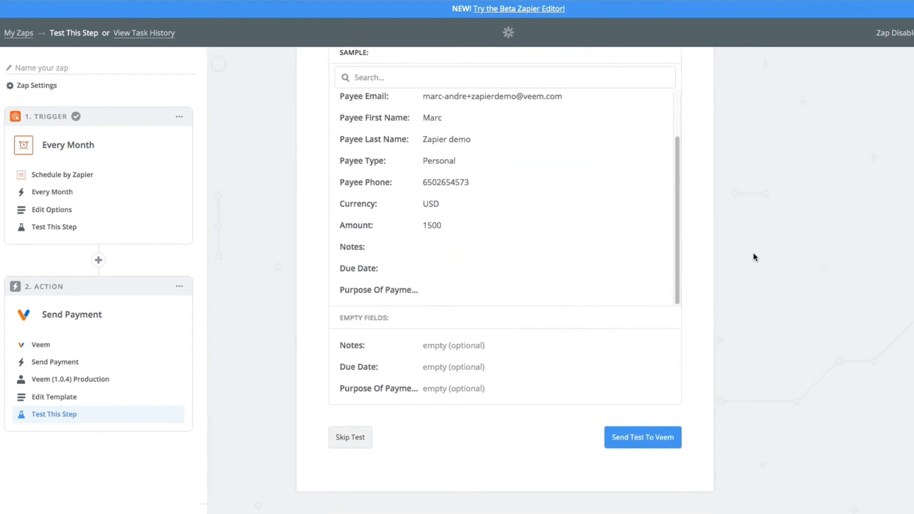
click(642, 437)
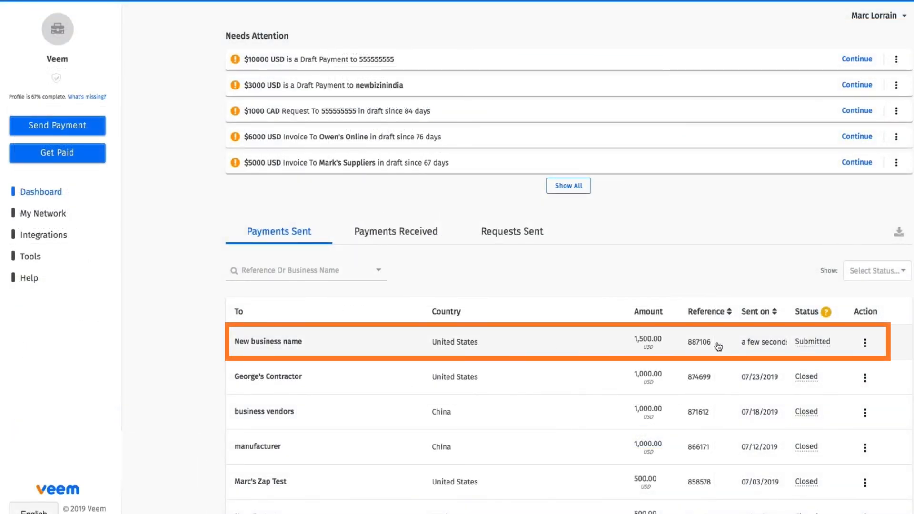
mouse_move(420, 343)
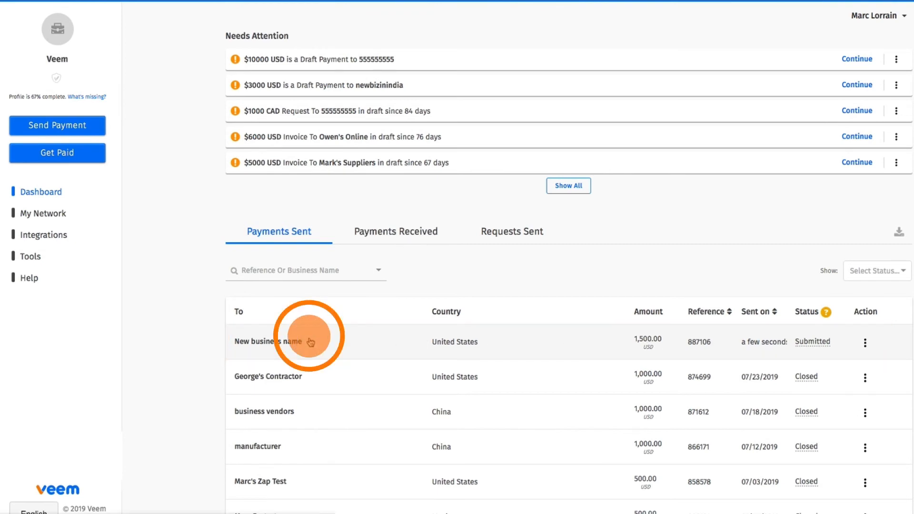
Open the New business name payment under Payments Sent to view its Transaction Summary.
click(274, 342)
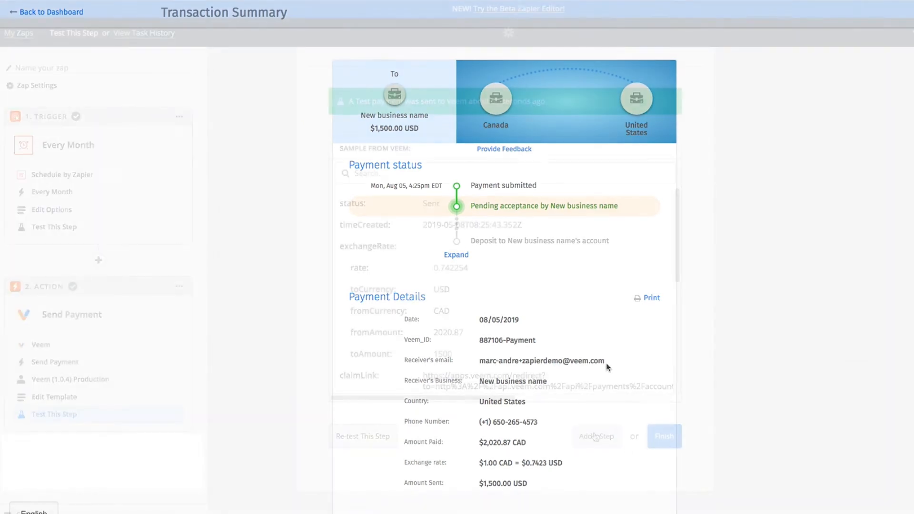
Name the Zap 'Monthly payment to Marc Zapier Test' and switch it on.
click(663, 436)
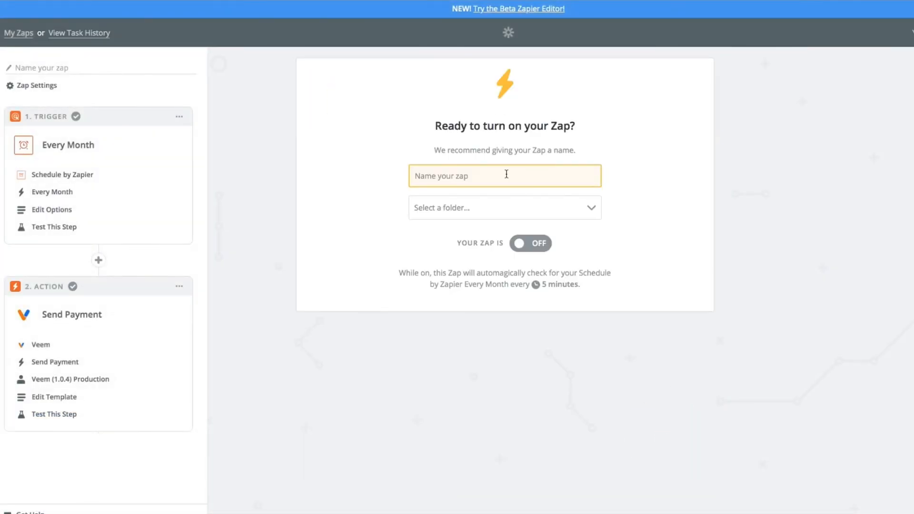
text(Monthly payment)
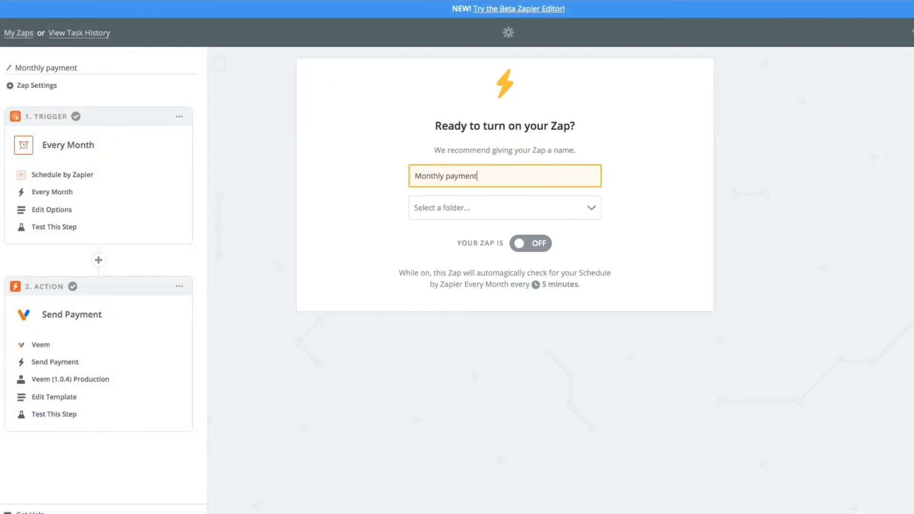
text(to Mar)
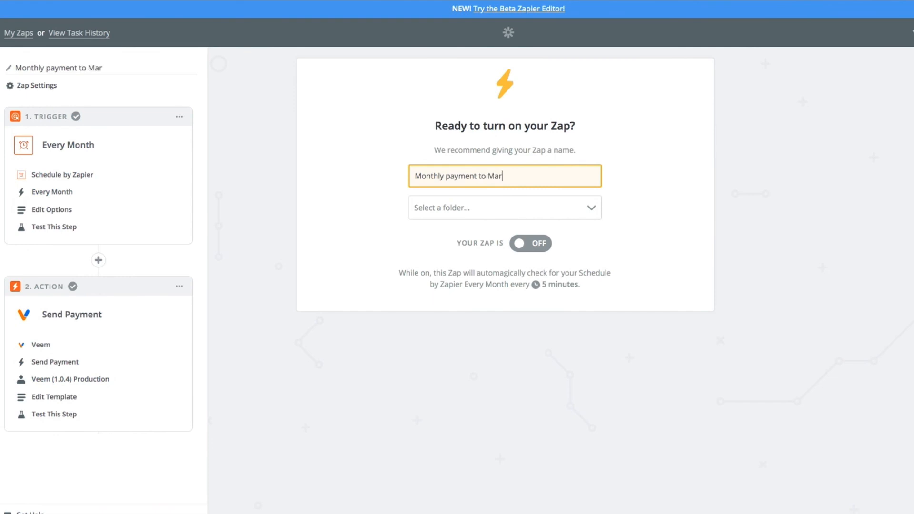
text(c Zapier Test)
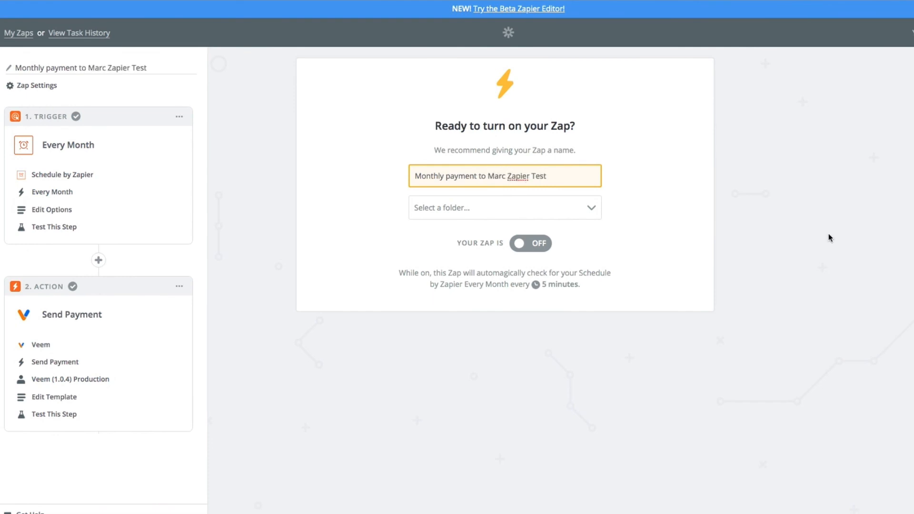
click(531, 243)
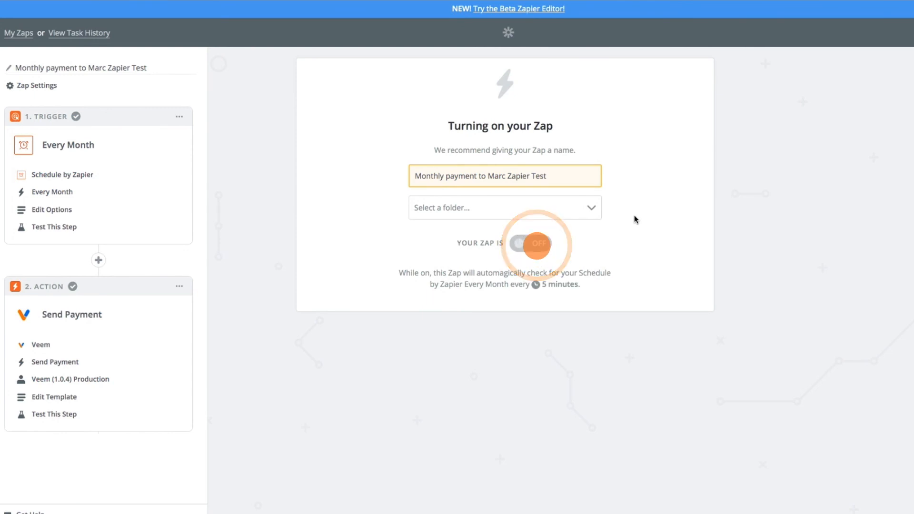